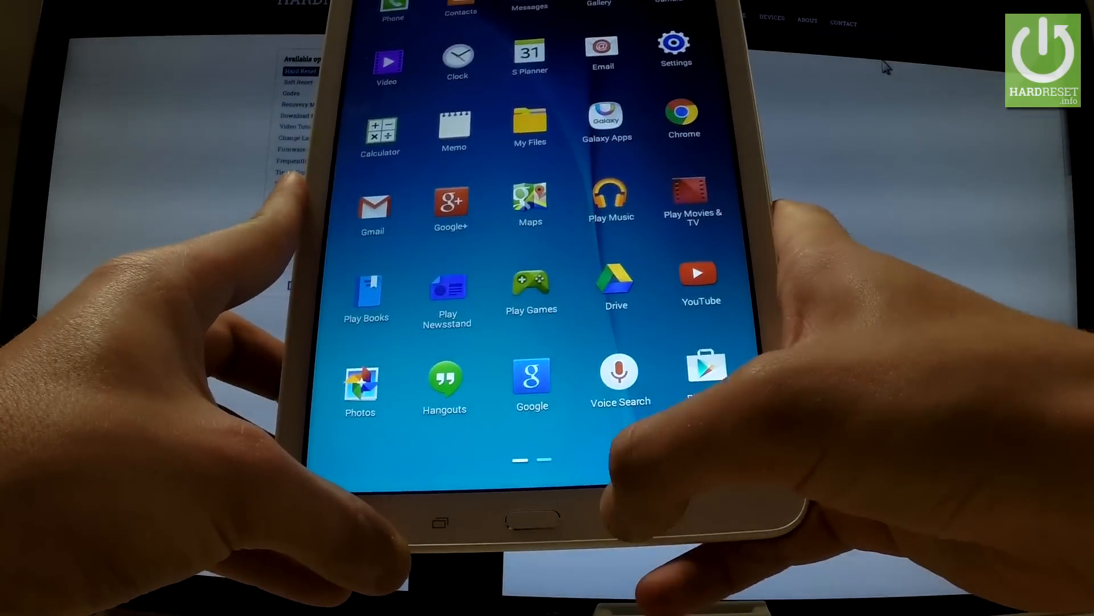
# Step: Launch the Phone app so the dialer keypad shows an empty number field
pyautogui.click(393, 7)
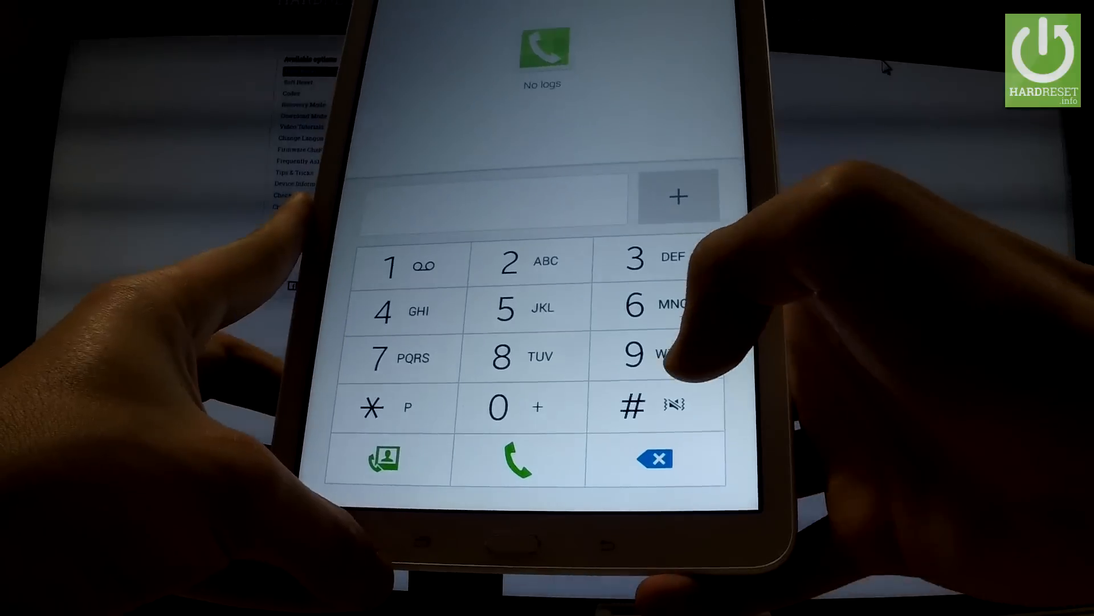
pyautogui.click(372, 407)
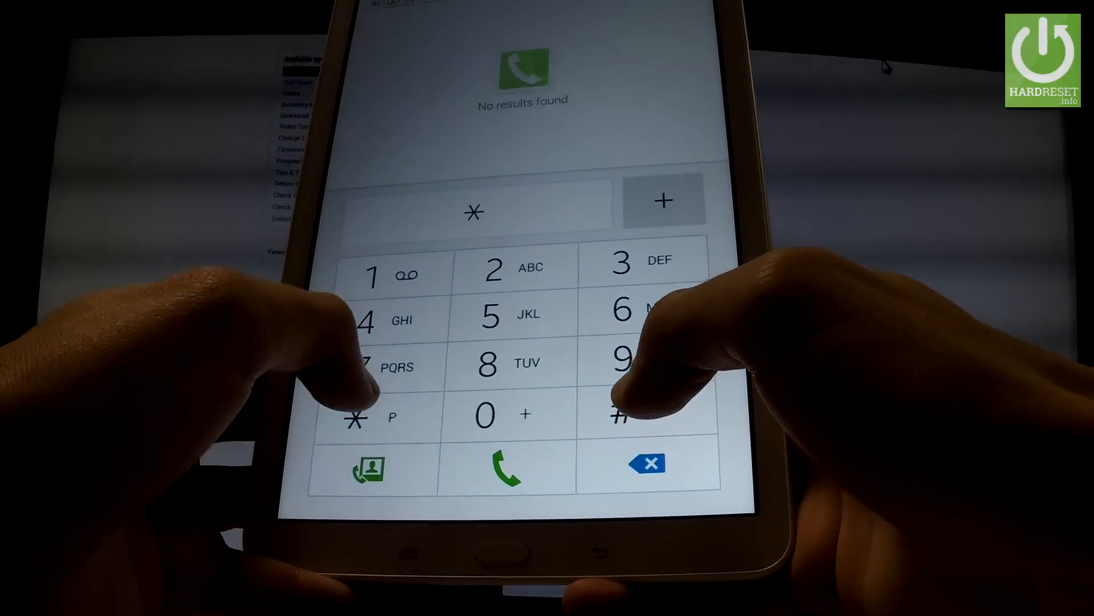
pyautogui.click(620, 417)
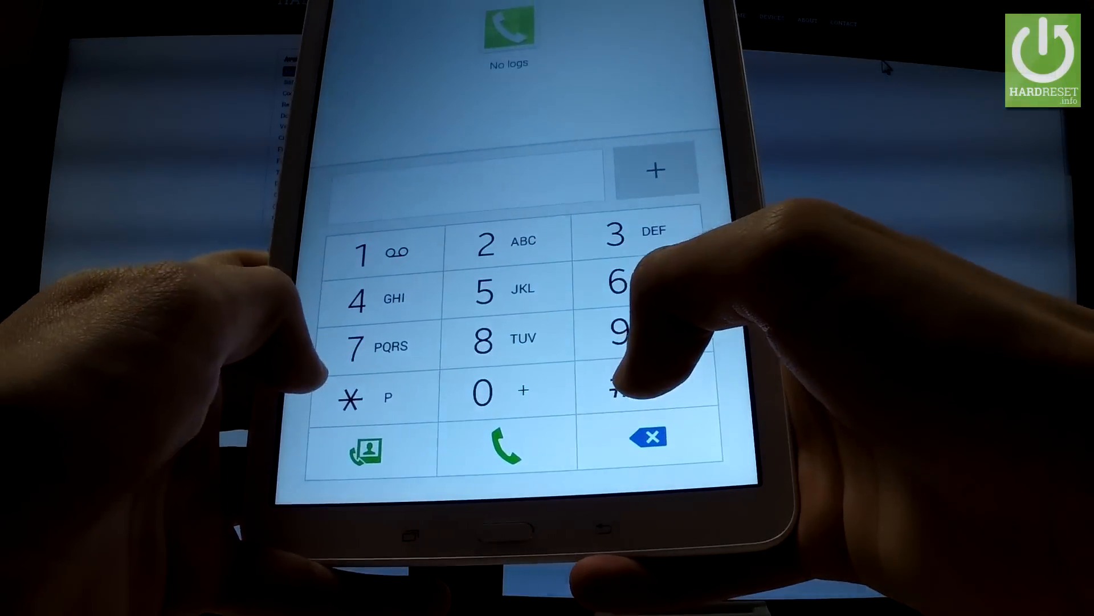
# Step: Dial *#12580*369#, then begin a new code with *#7
pyautogui.click(352, 398)
pyautogui.write('*#12580*3')
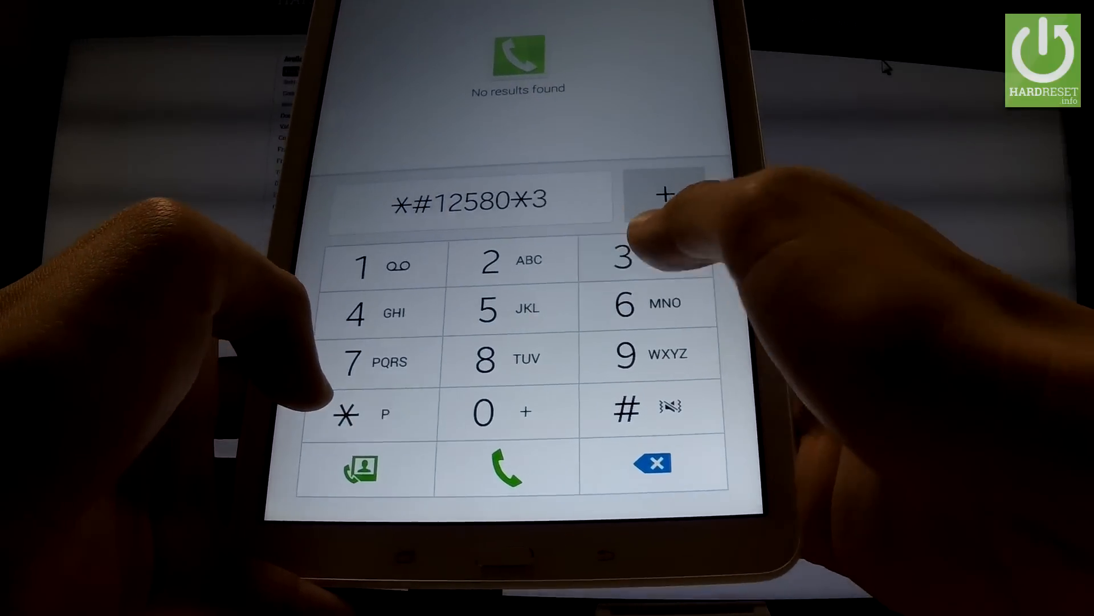
pyautogui.click(625, 302)
pyautogui.write('*#7')
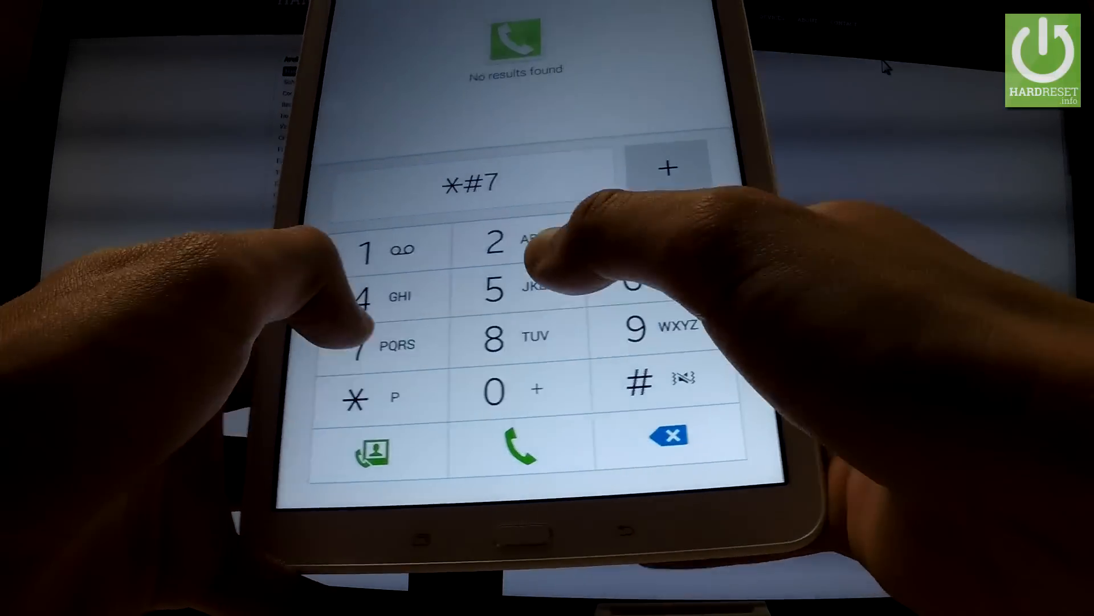
# Step: Finish the test-menu code, back out of the test list, and start *#0
pyautogui.click(496, 286)
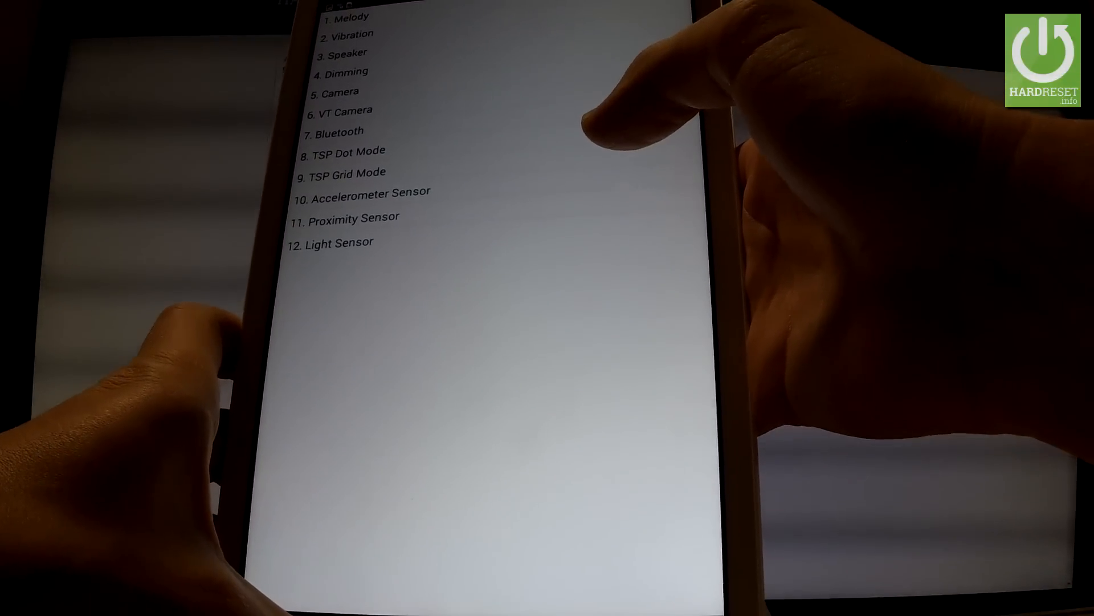
pyautogui.click(356, 65)
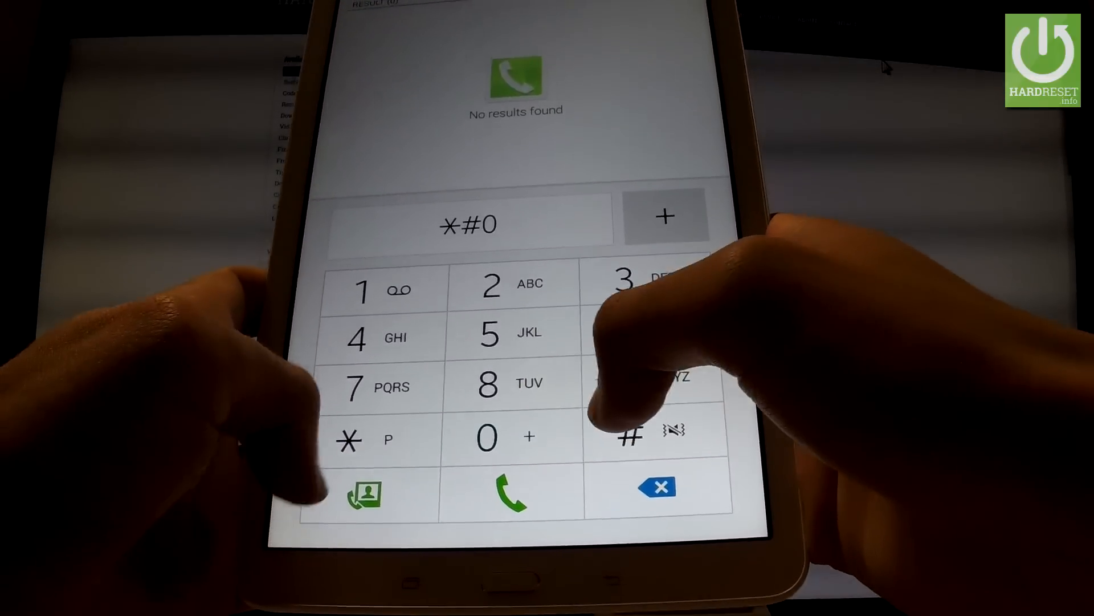
# Step: Complete *#0*# to show the RGB test grid, then exit to the home screen
pyautogui.click(348, 440)
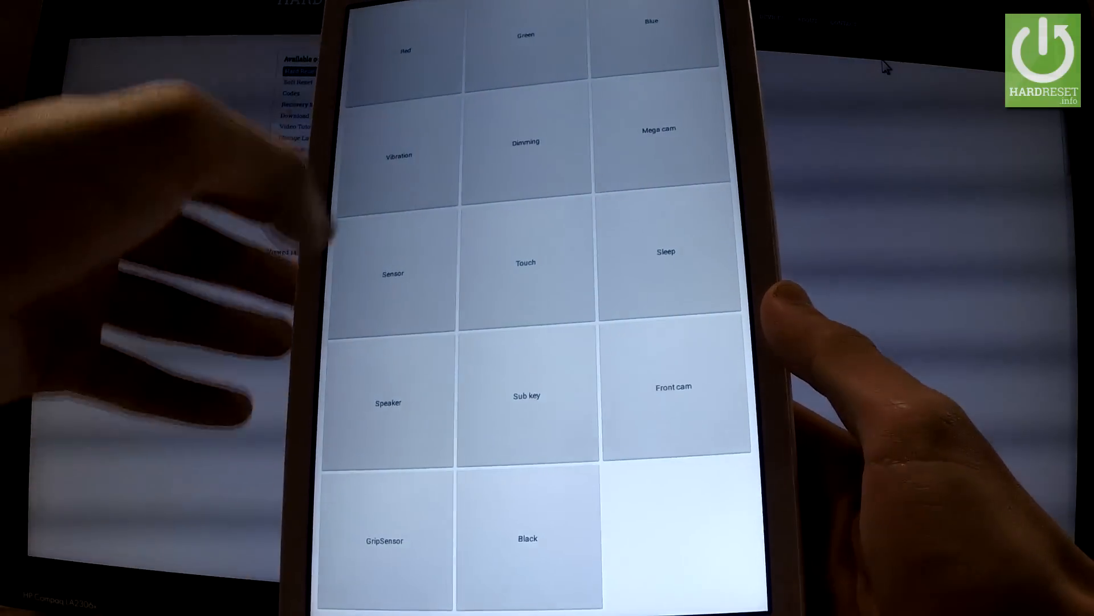
pyautogui.click(524, 36)
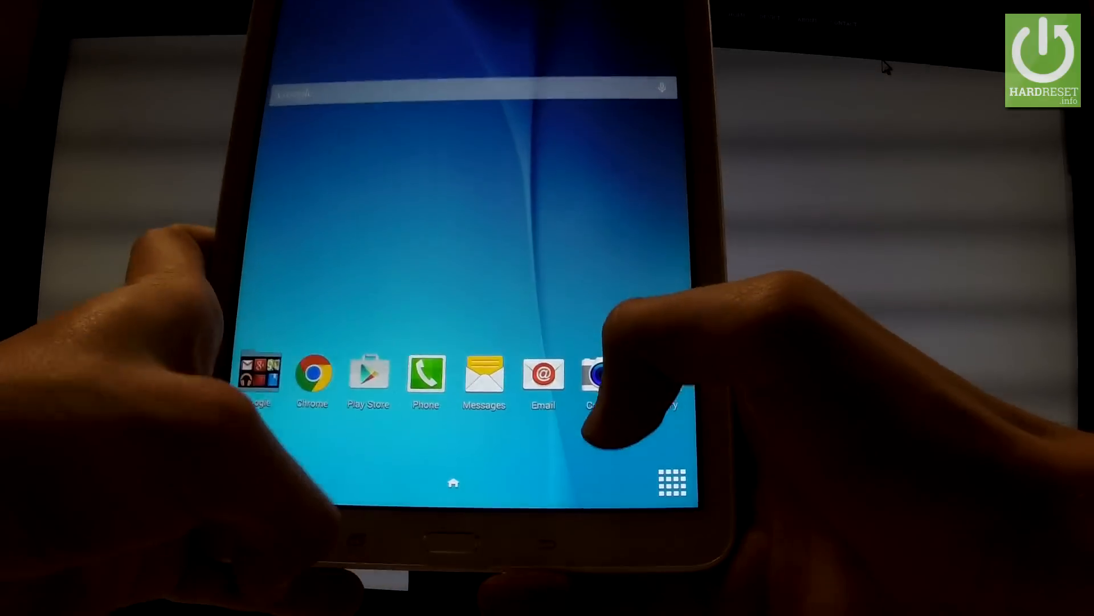
# Step: Reopen the dialer, try *#0011#, back out, and start a fresh code with *
pyautogui.click(426, 378)
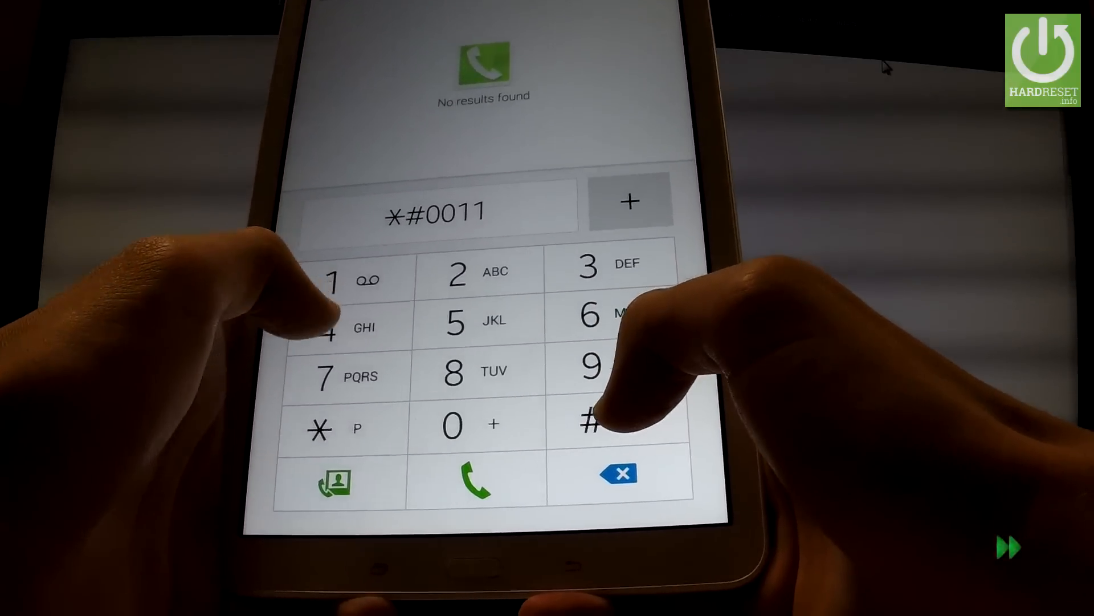
pyautogui.click(472, 479)
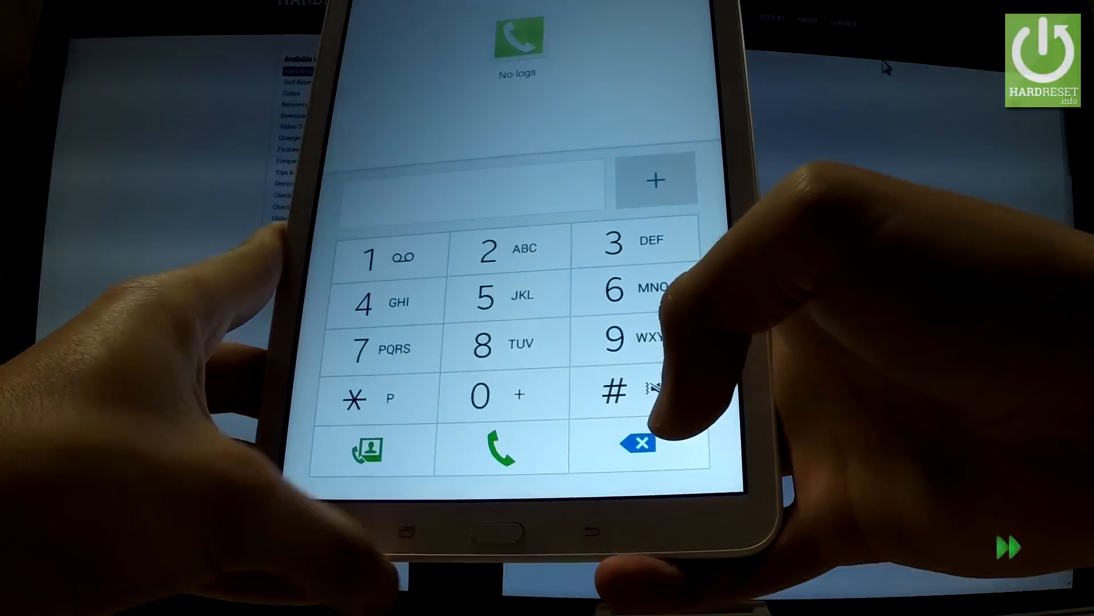
pyautogui.click(362, 398)
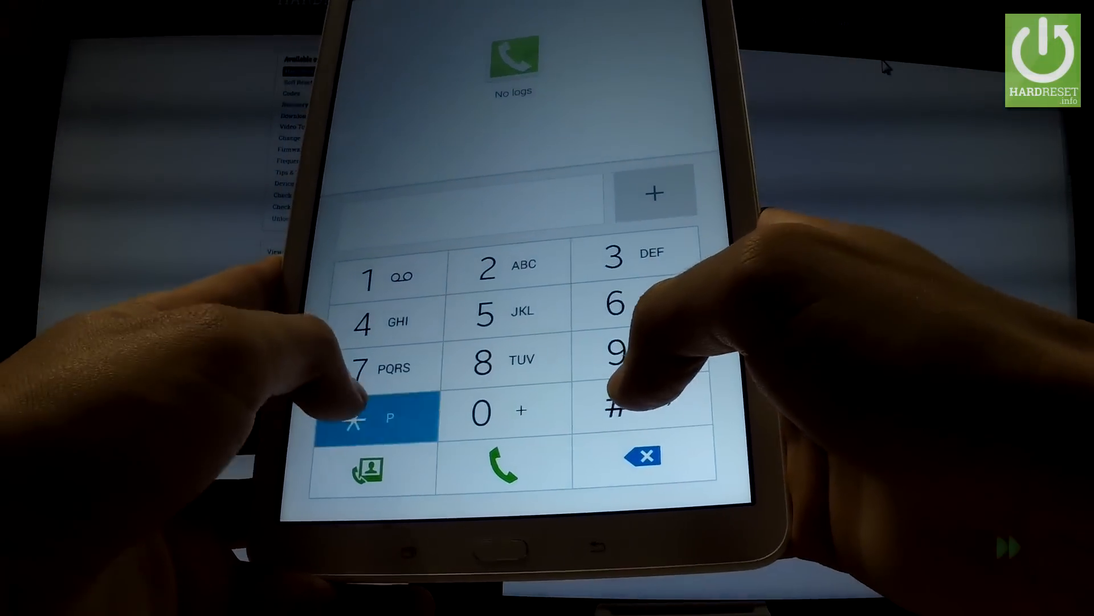